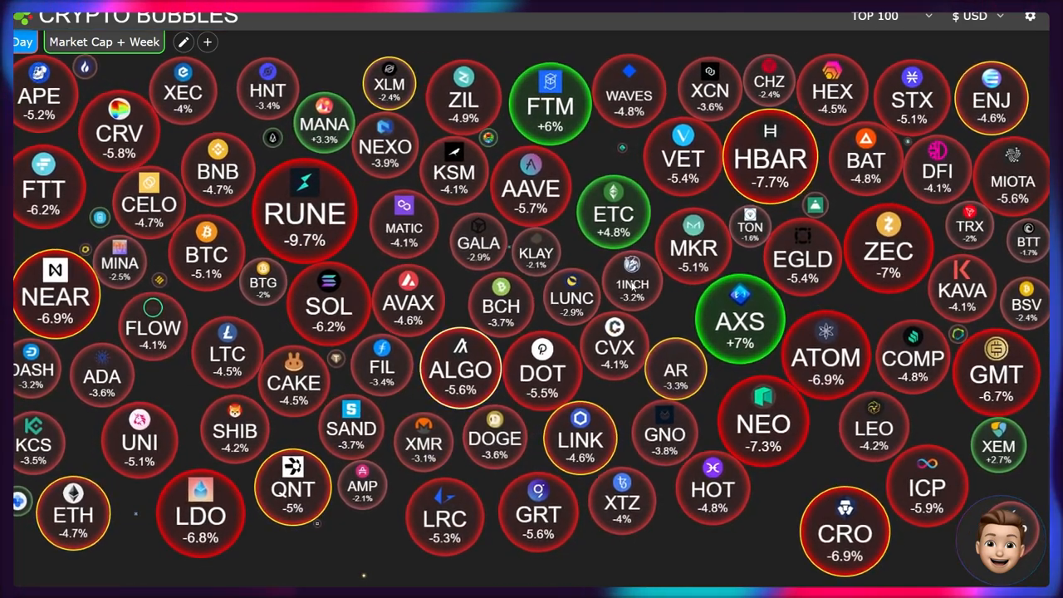
Step: View the HBAR (Hedera) price card, close it, then view the RUNE (THORChain) card
click(770, 158)
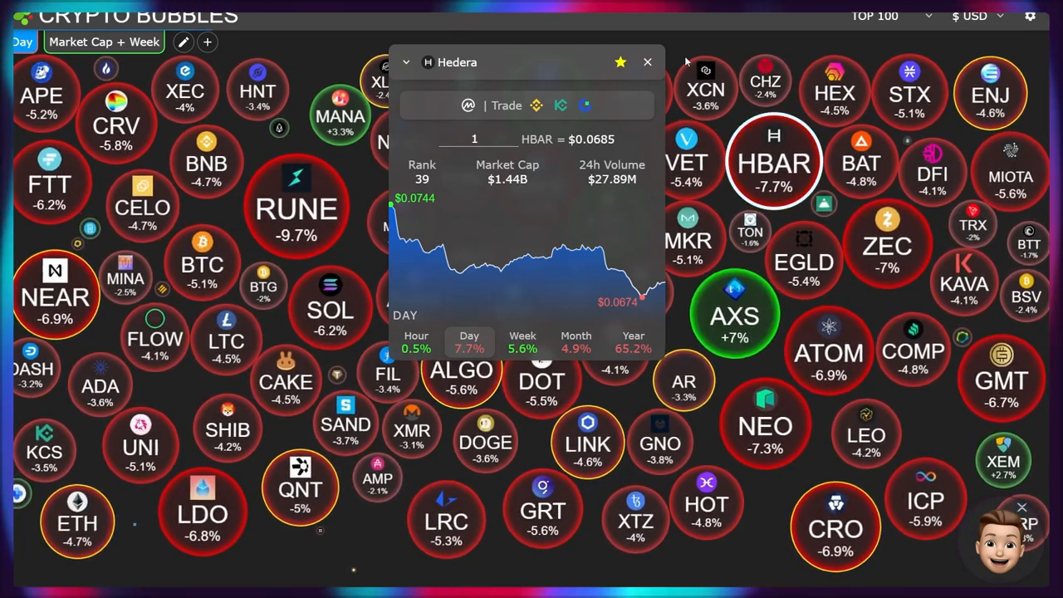
mouse_move(647, 63)
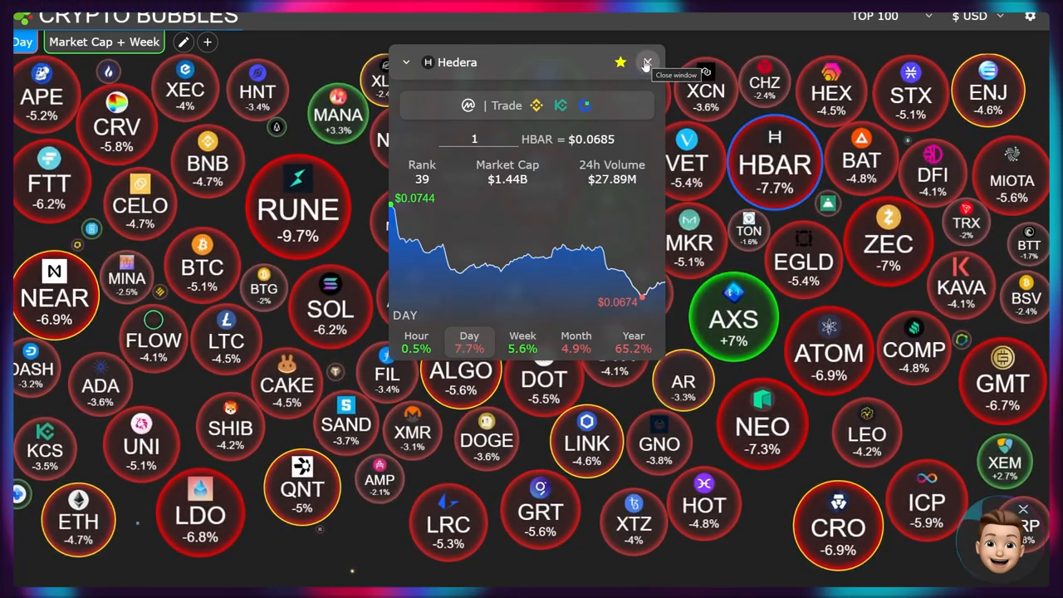
click(296, 212)
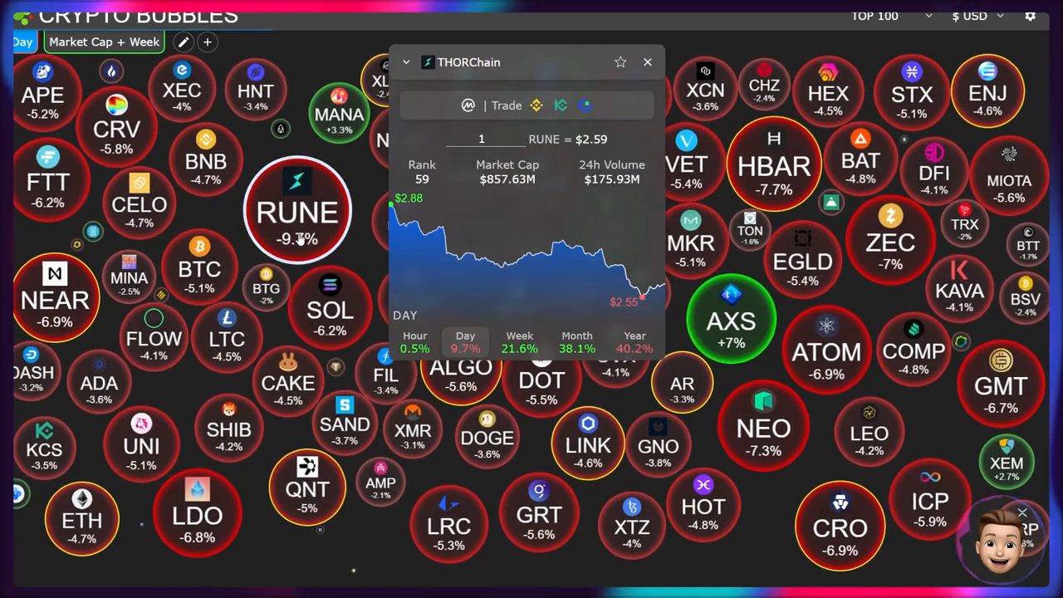
click(648, 61)
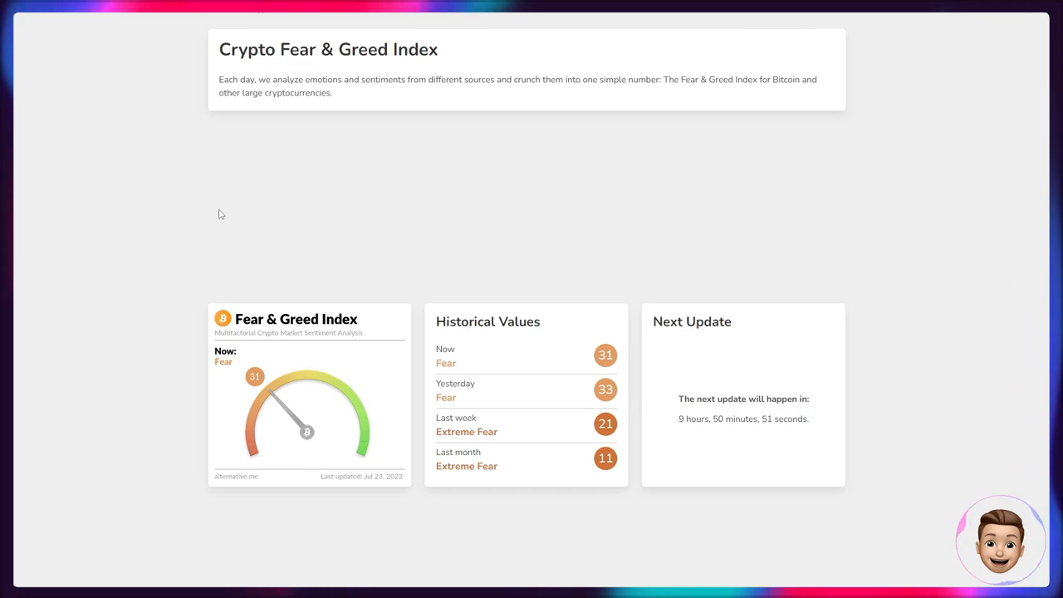
Step: Show the Fear & Greed Index Over Time chart at its 'max' all-time range
scroll(down, 3)
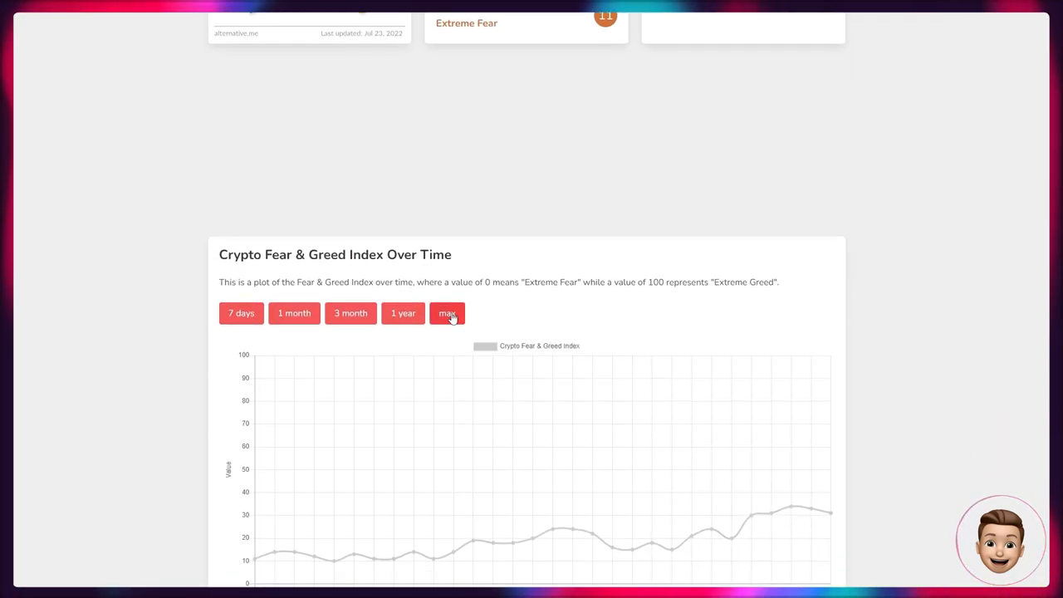
click(445, 313)
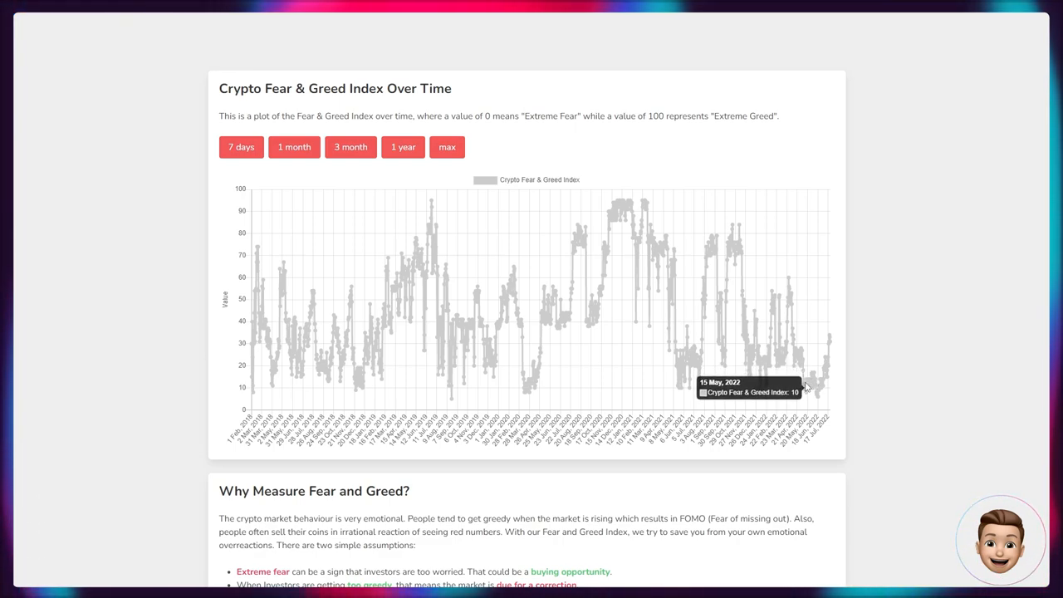
mouse_move(461, 336)
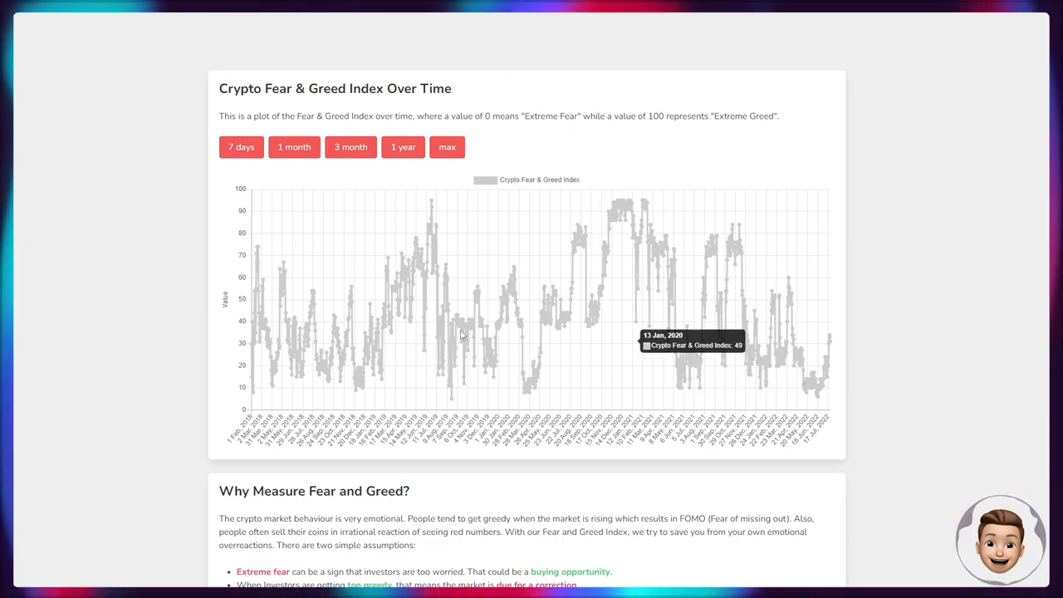
mouse_move(820, 397)
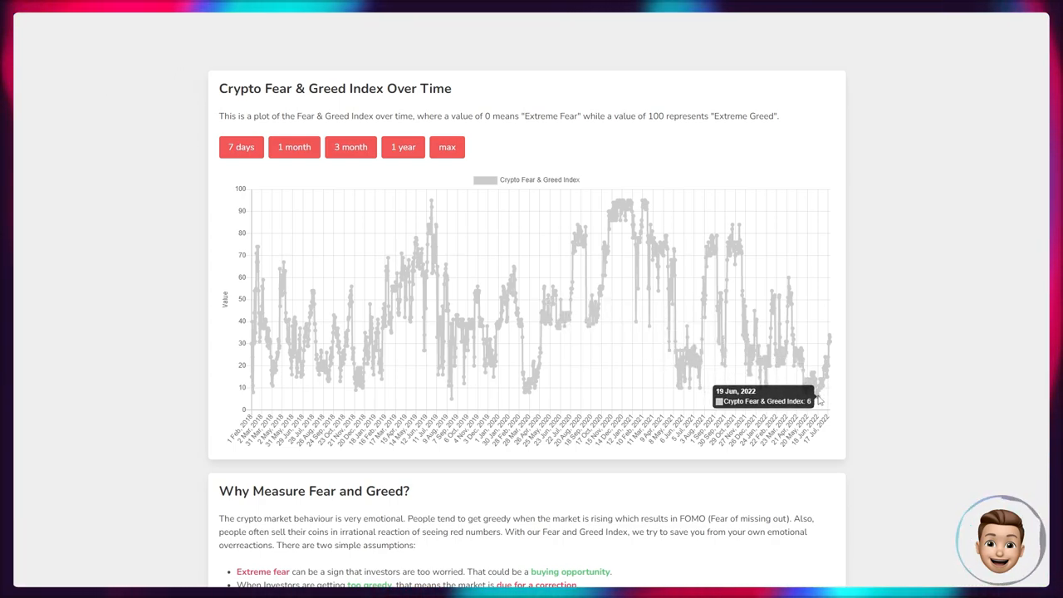
mouse_move(258, 272)
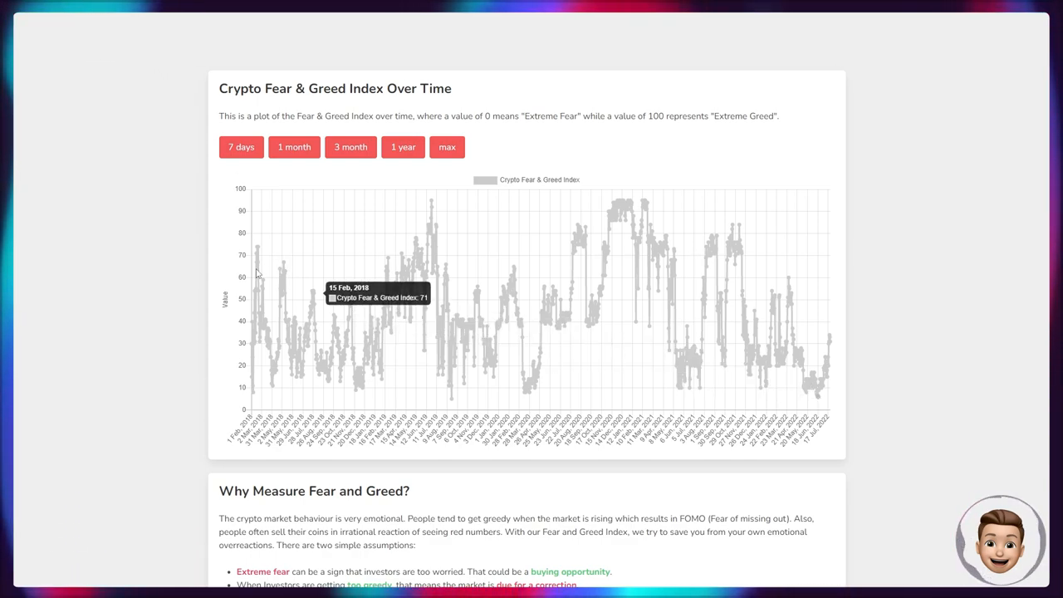
mouse_move(249, 302)
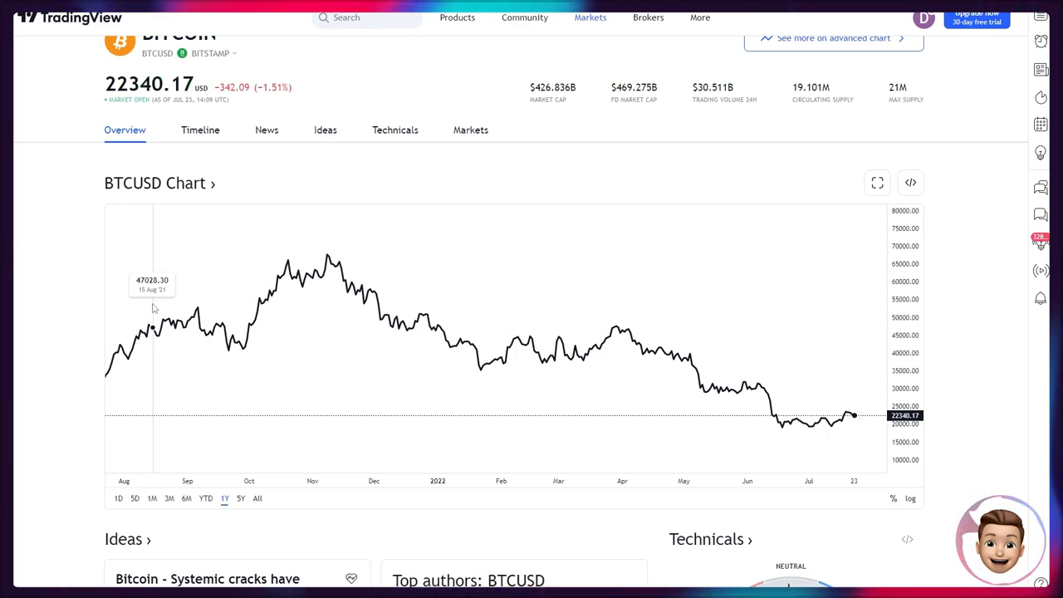
mouse_move(206, 302)
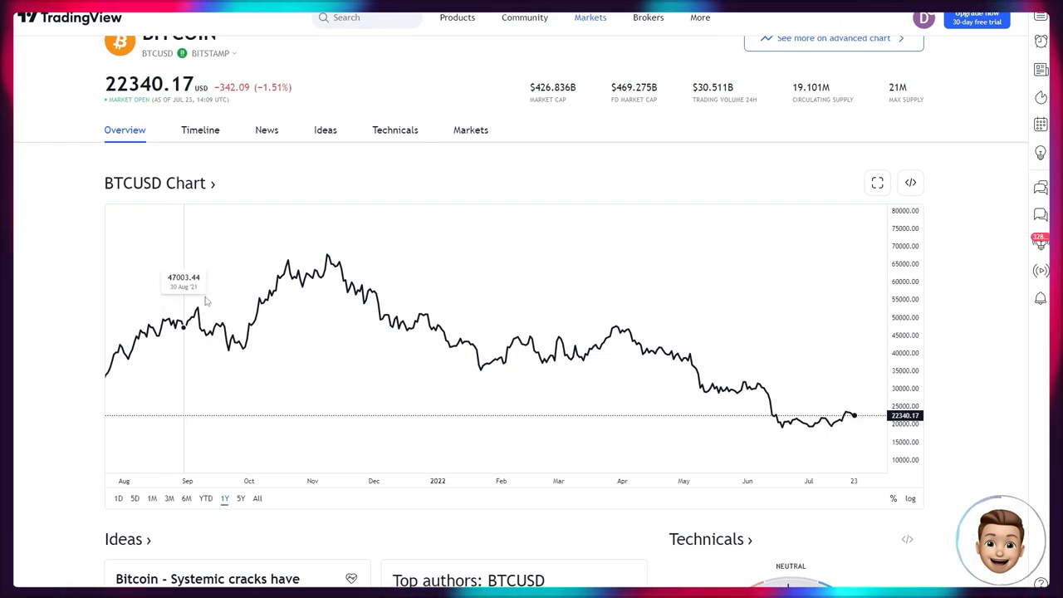
mouse_move(651, 358)
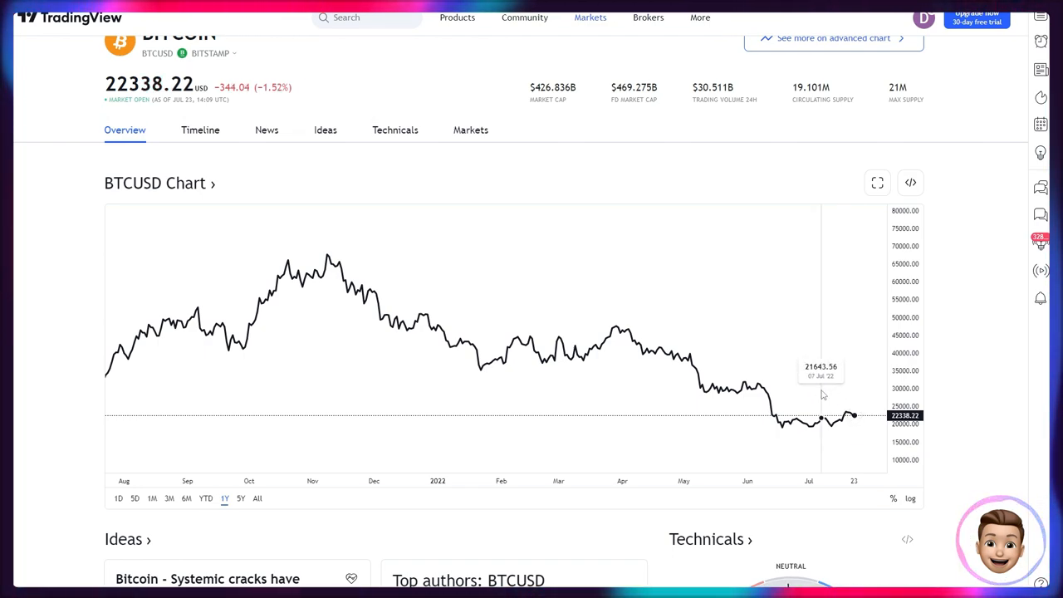
scroll(down, 3)
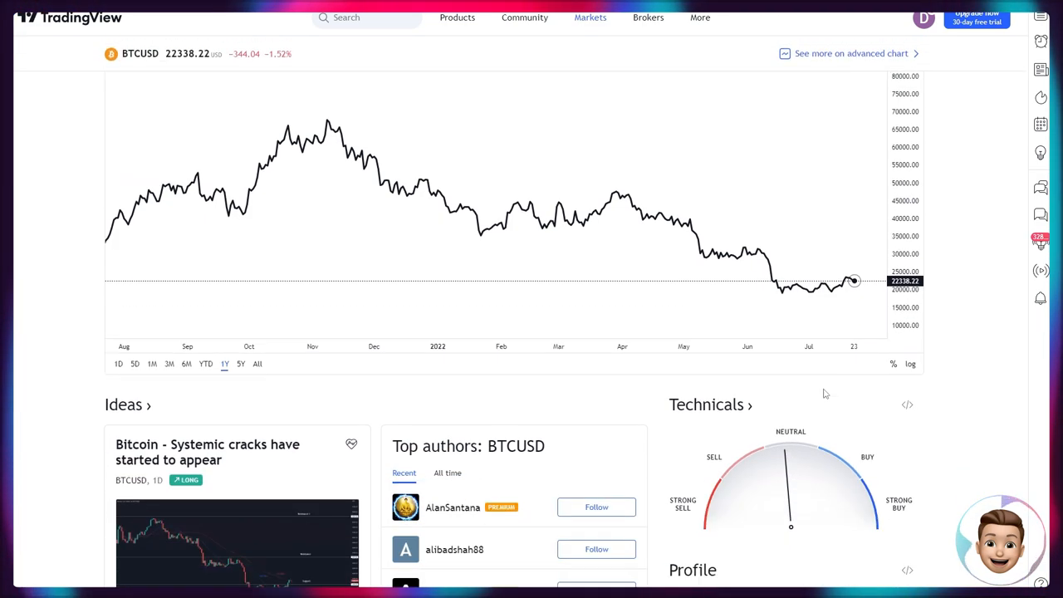
scroll(down, 3)
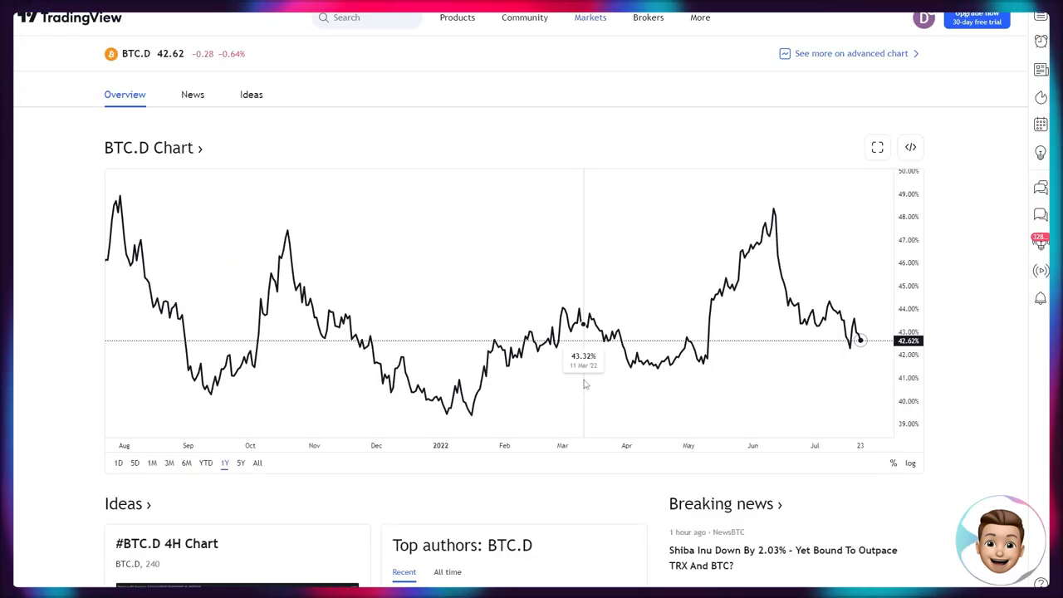
mouse_move(599, 365)
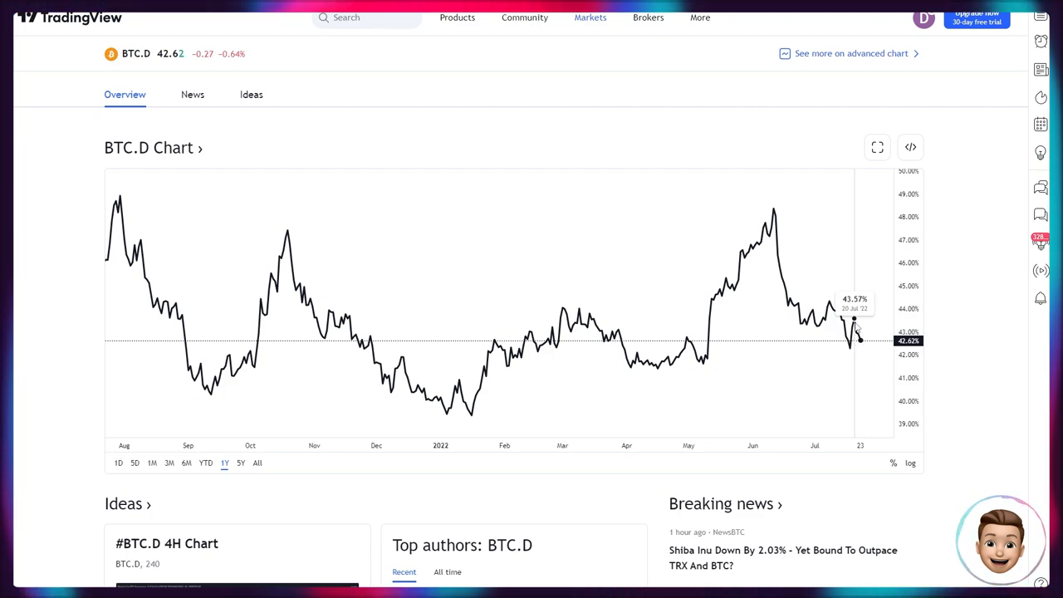
mouse_move(867, 348)
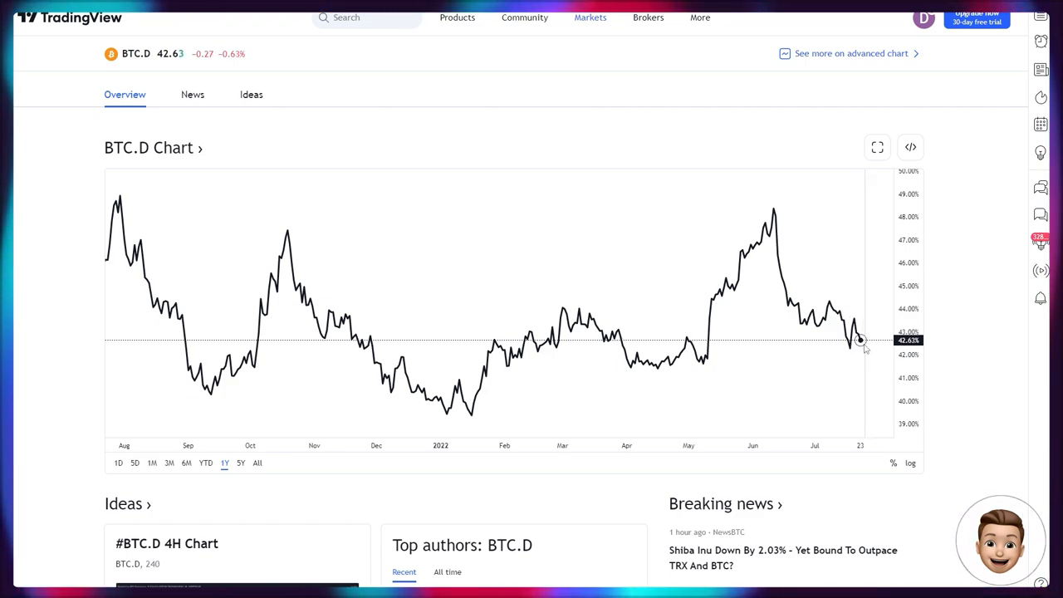
mouse_move(857, 340)
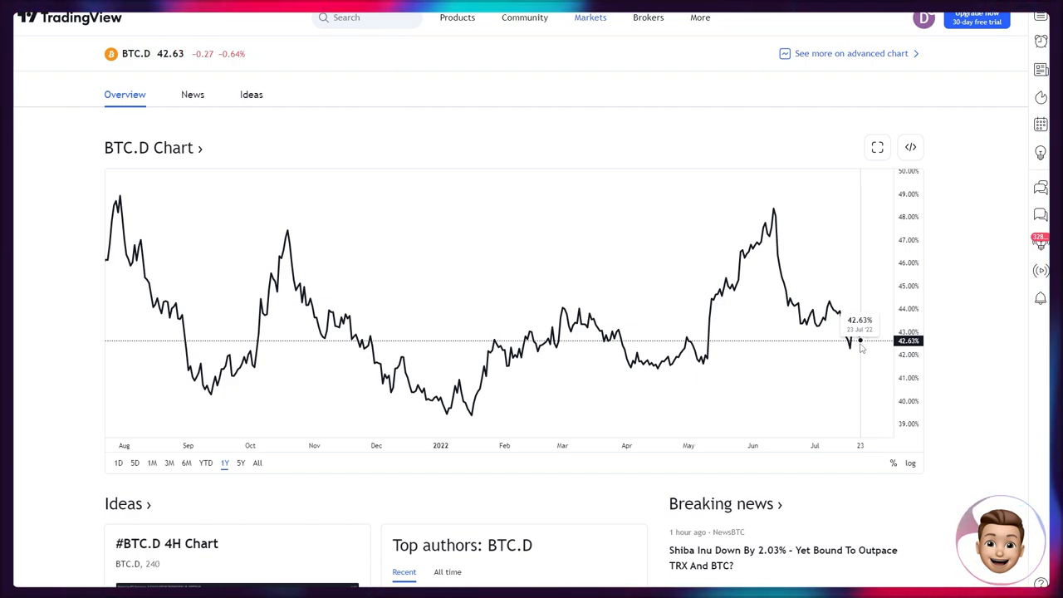
mouse_move(73, 362)
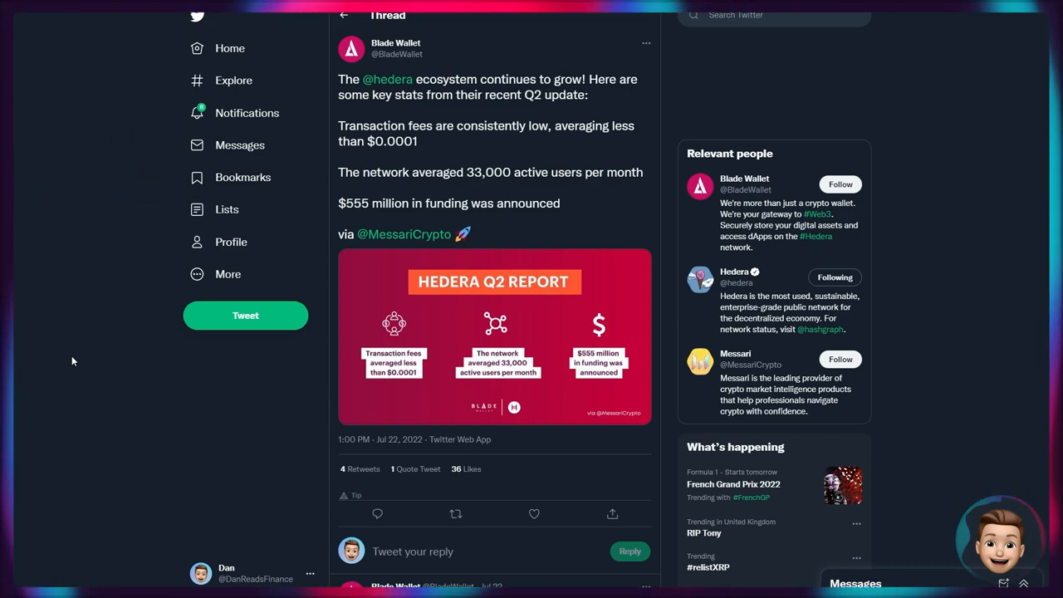
mouse_move(136, 347)
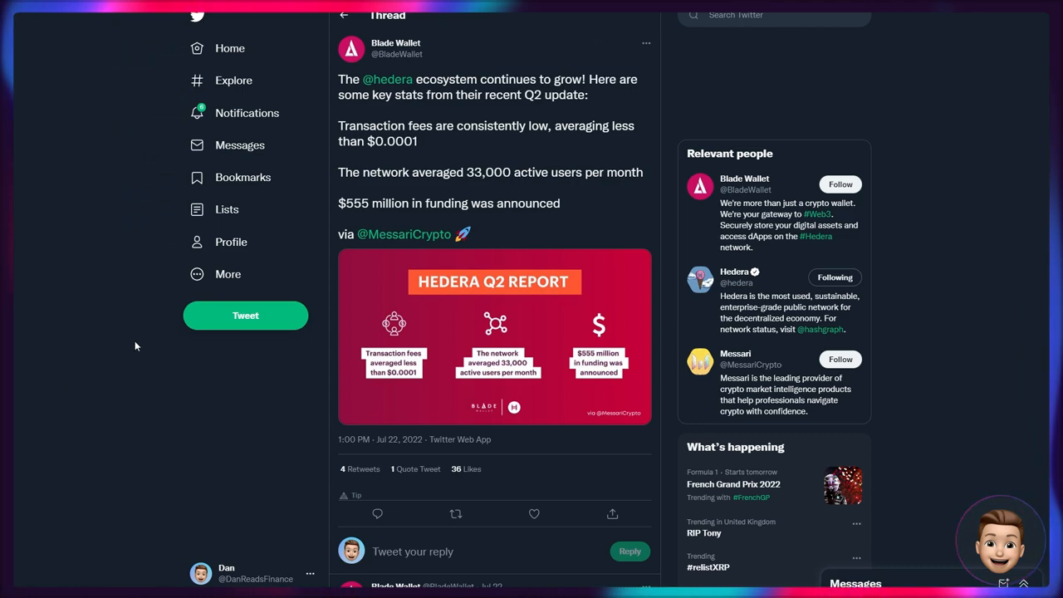
mouse_move(100, 267)
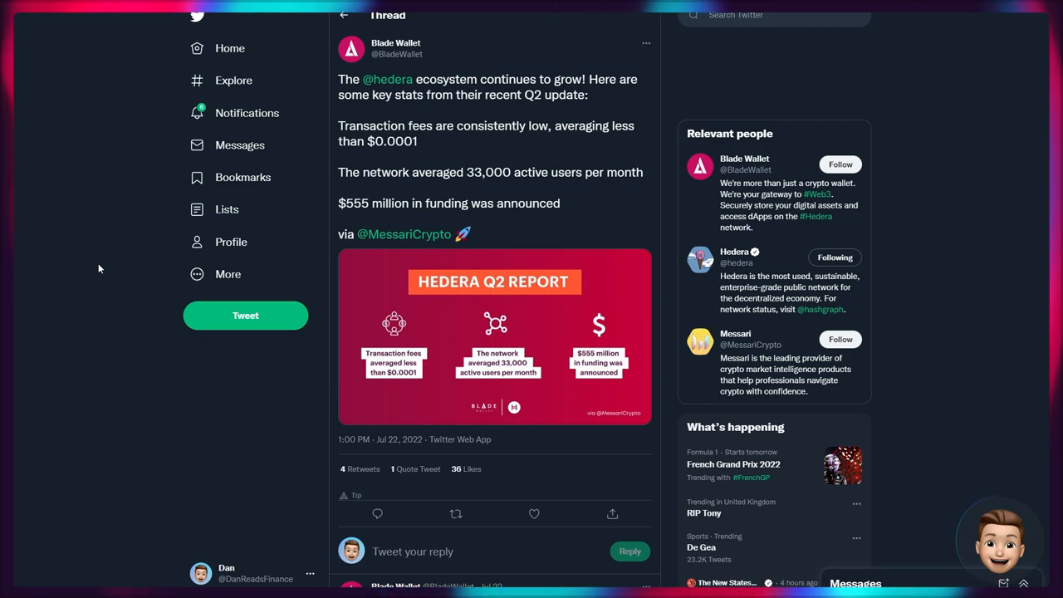
mouse_move(121, 244)
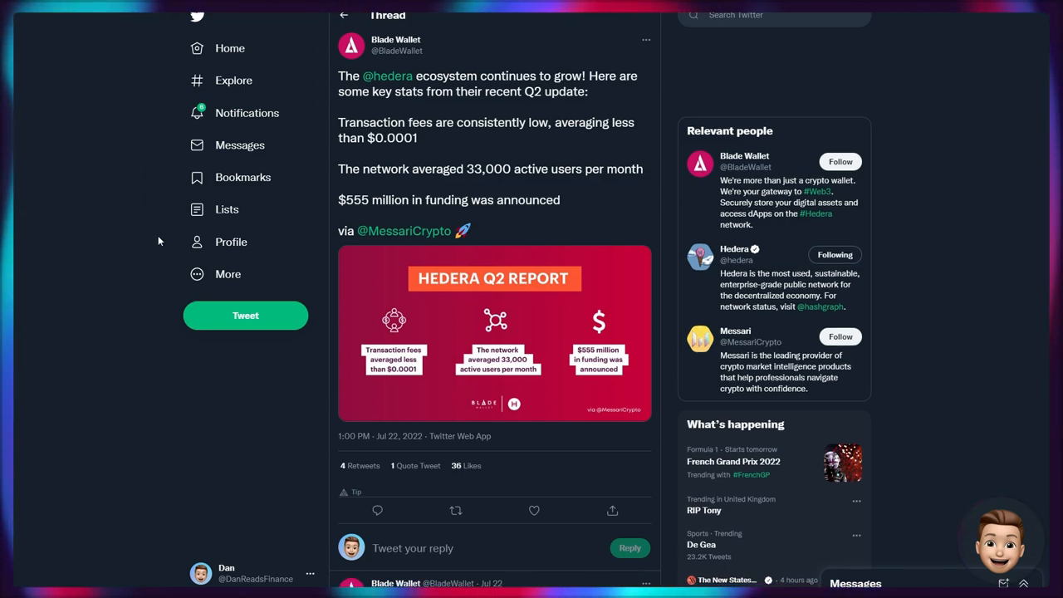
Step: Scroll down Blade Wallet's Hedera Q2 report thread to read its key stats
scroll(down, 3)
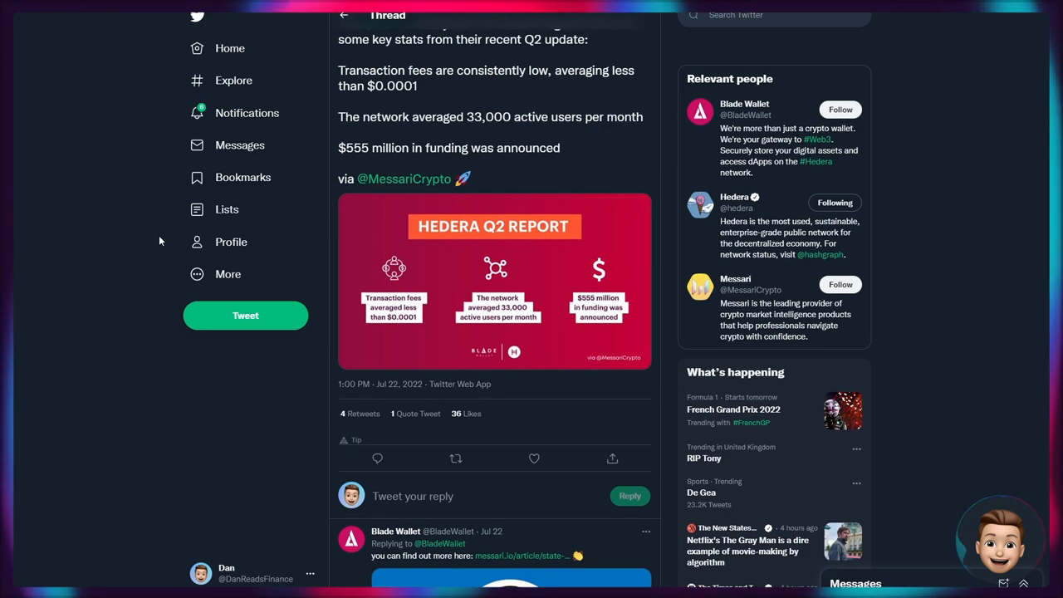
scroll(down, 3)
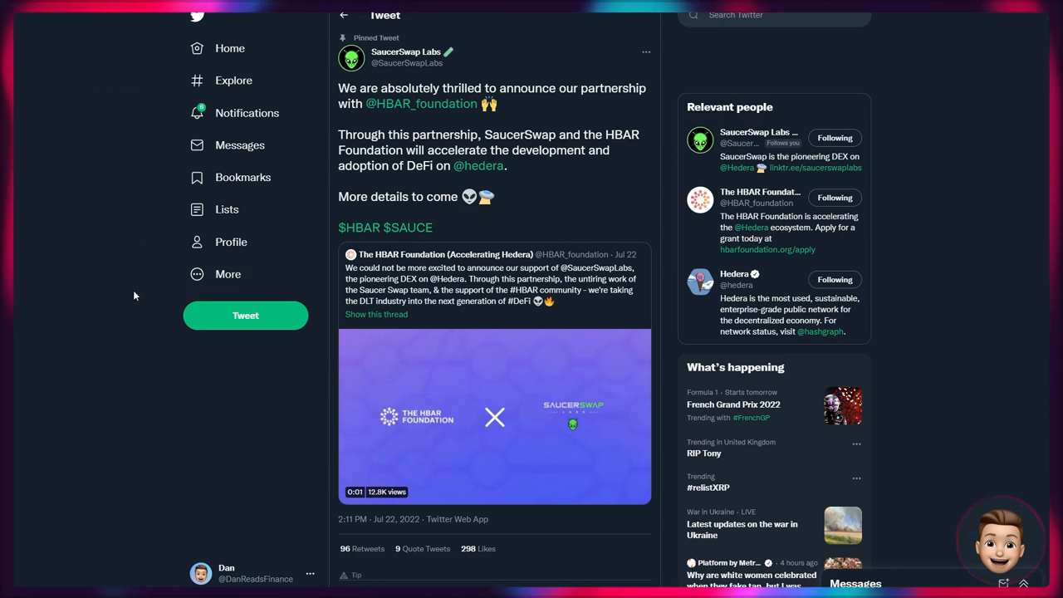
Step: Expand the HBAR Foundation's full partnership announcement thread quoted by SaucerSwap Labs
click(495, 418)
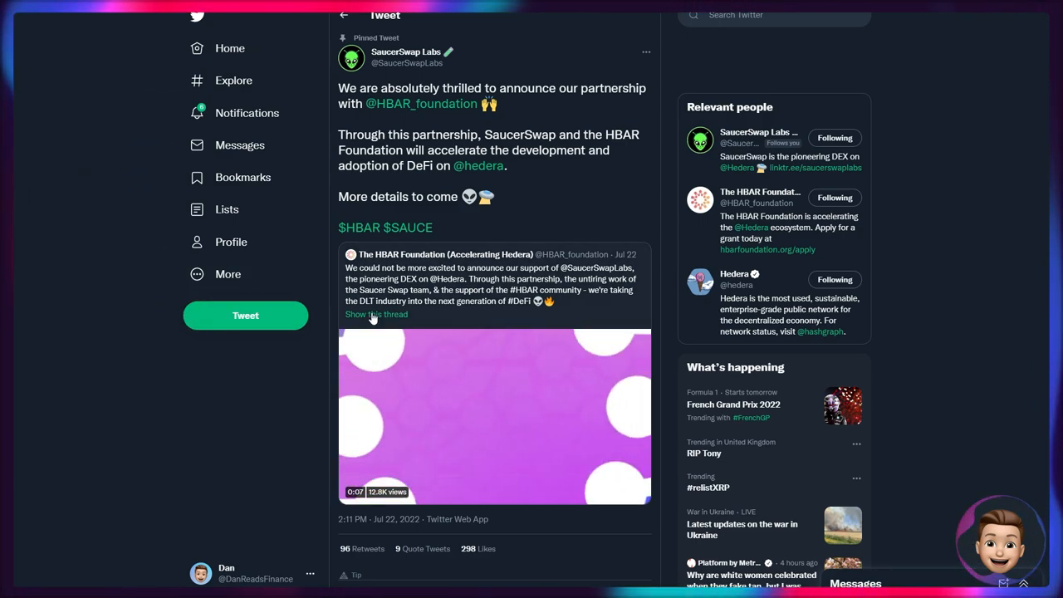
click(375, 313)
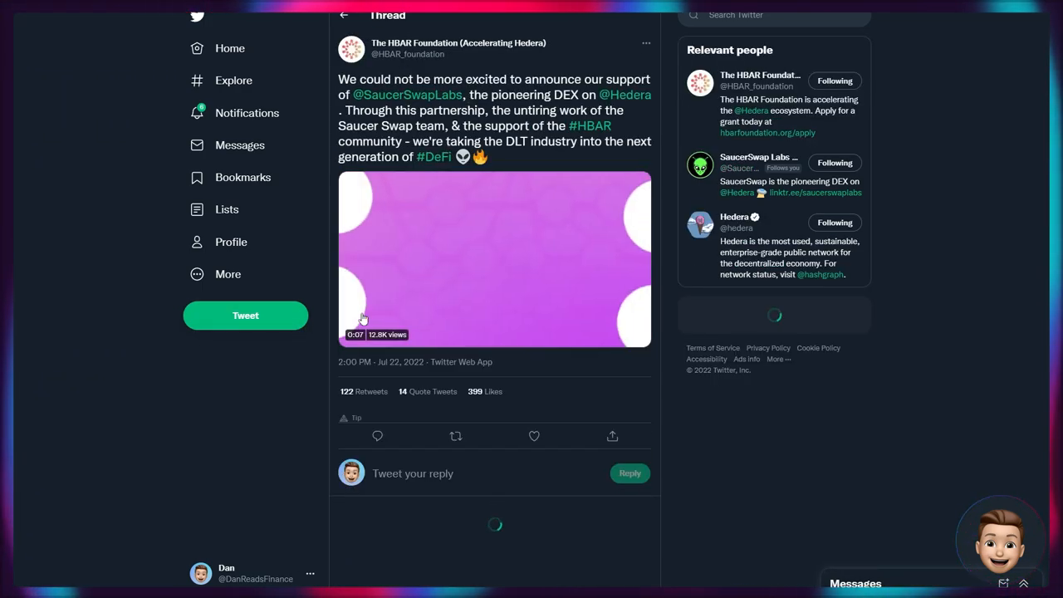
scroll(down, 3)
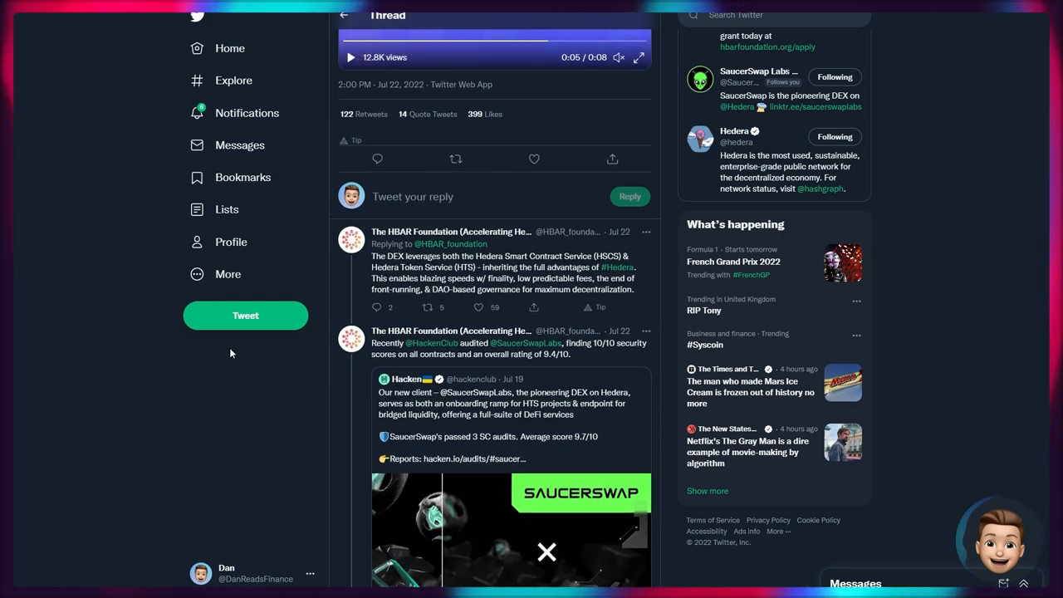
scroll(down, 3)
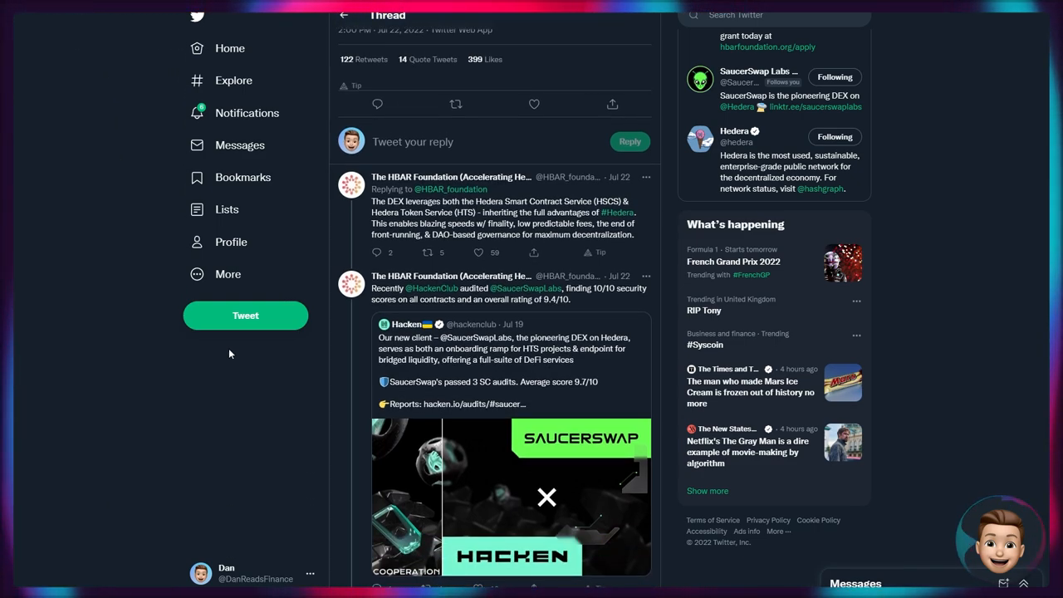
mouse_move(196, 352)
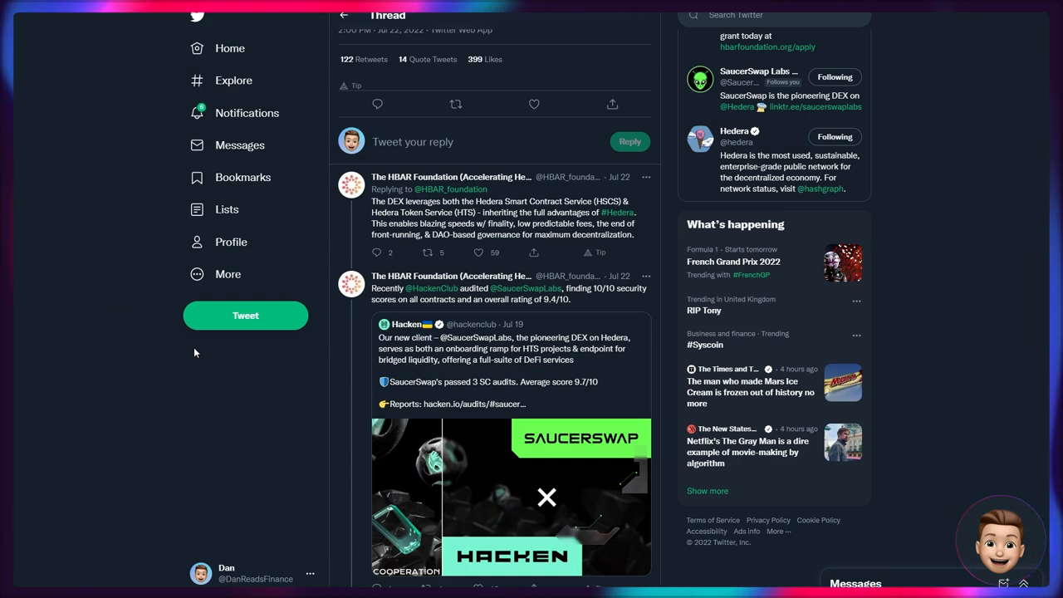
mouse_move(166, 332)
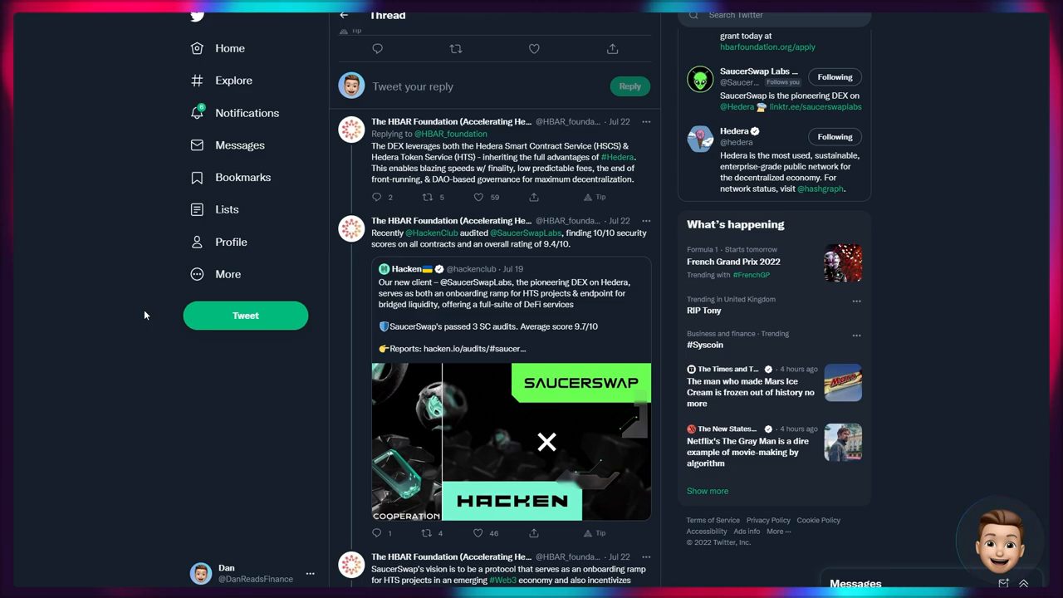
mouse_move(142, 266)
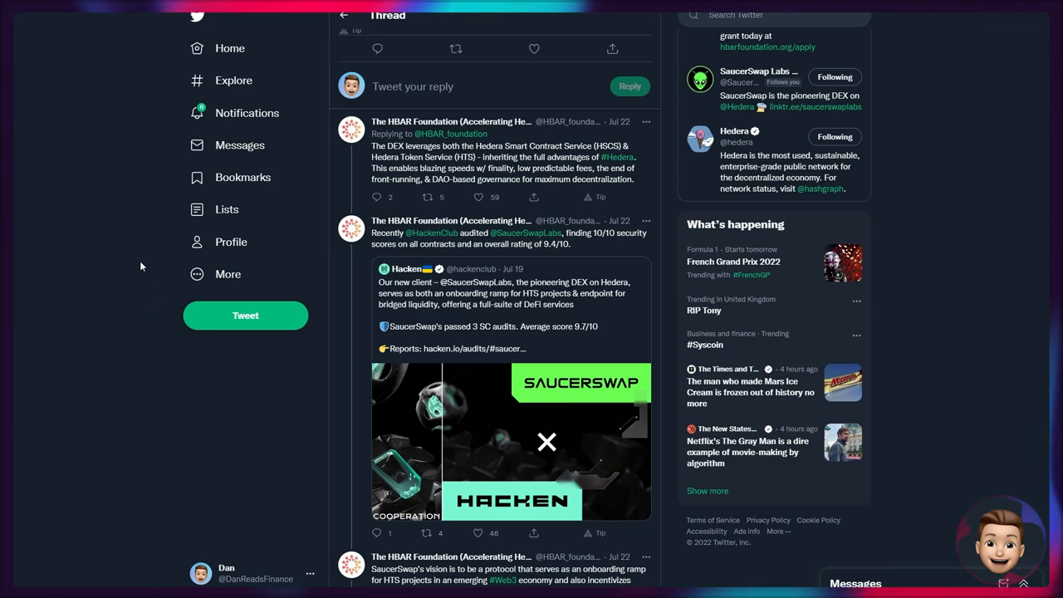
scroll(down, 3)
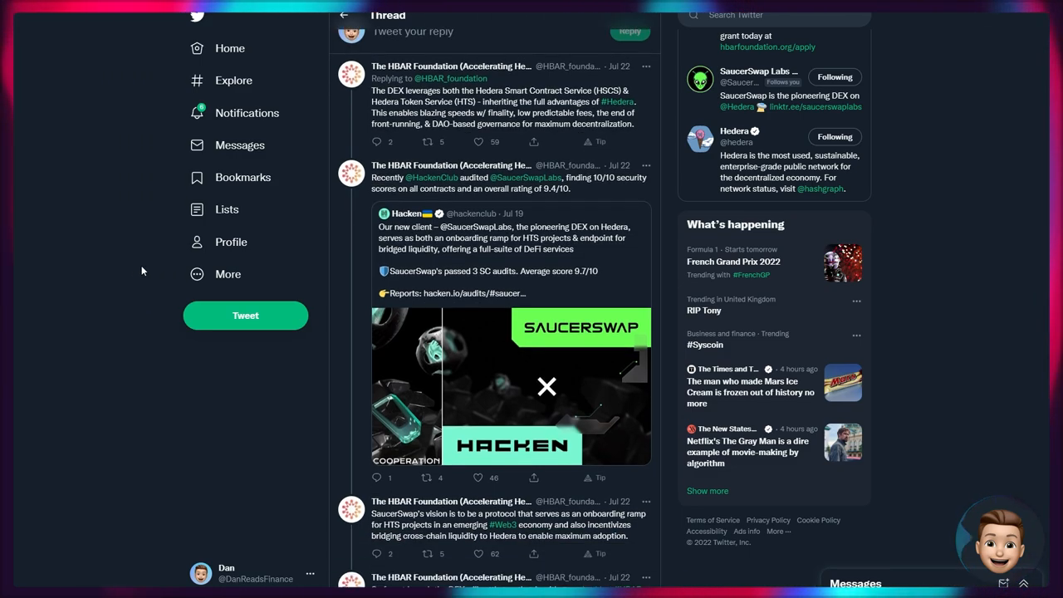
scroll(down, 3)
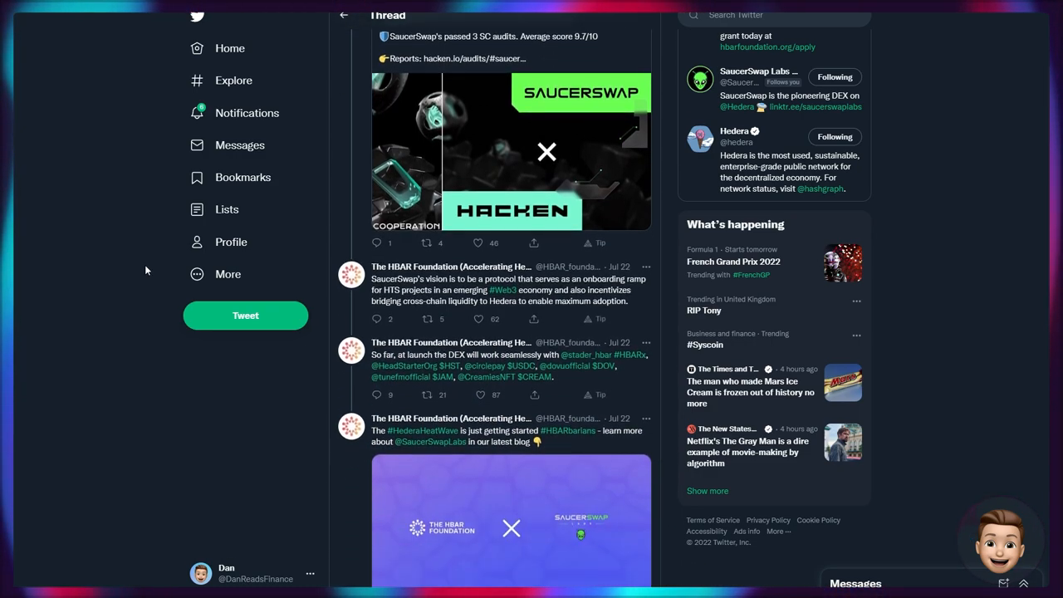
scroll(down, 3)
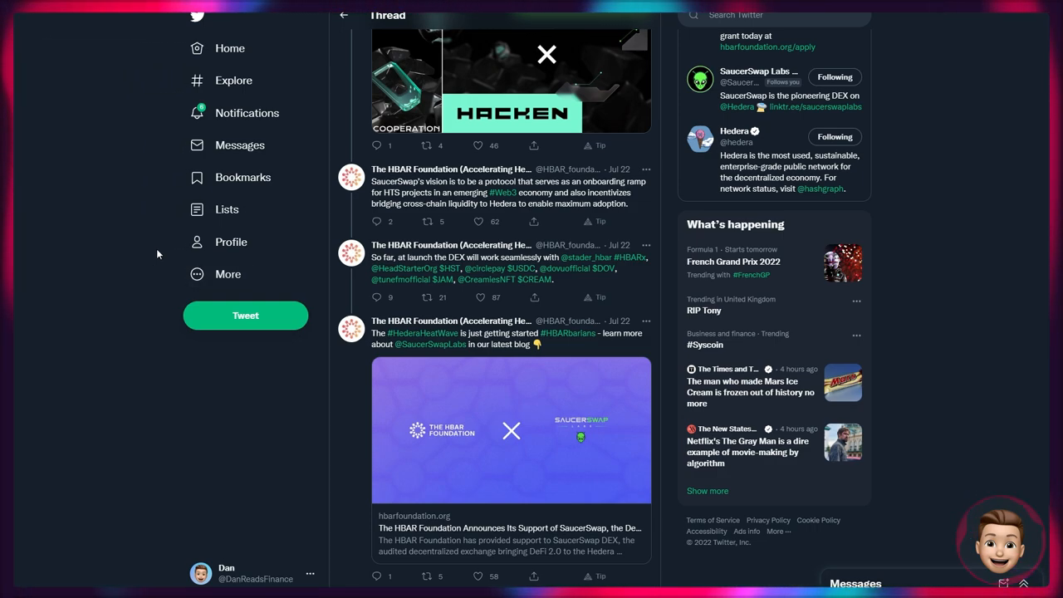
mouse_move(196, 209)
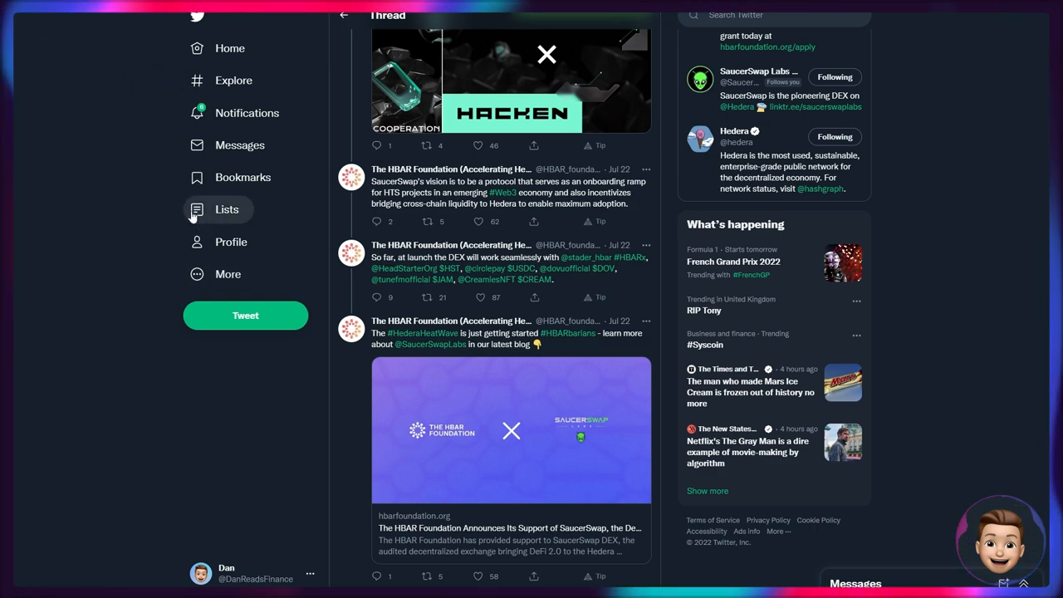
mouse_move(75, 220)
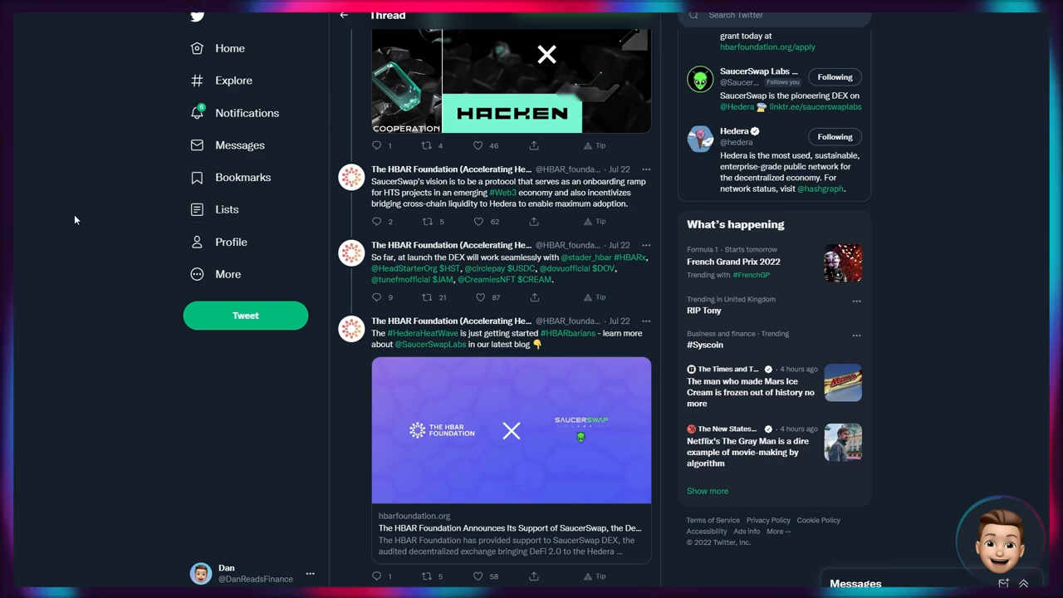
mouse_move(83, 229)
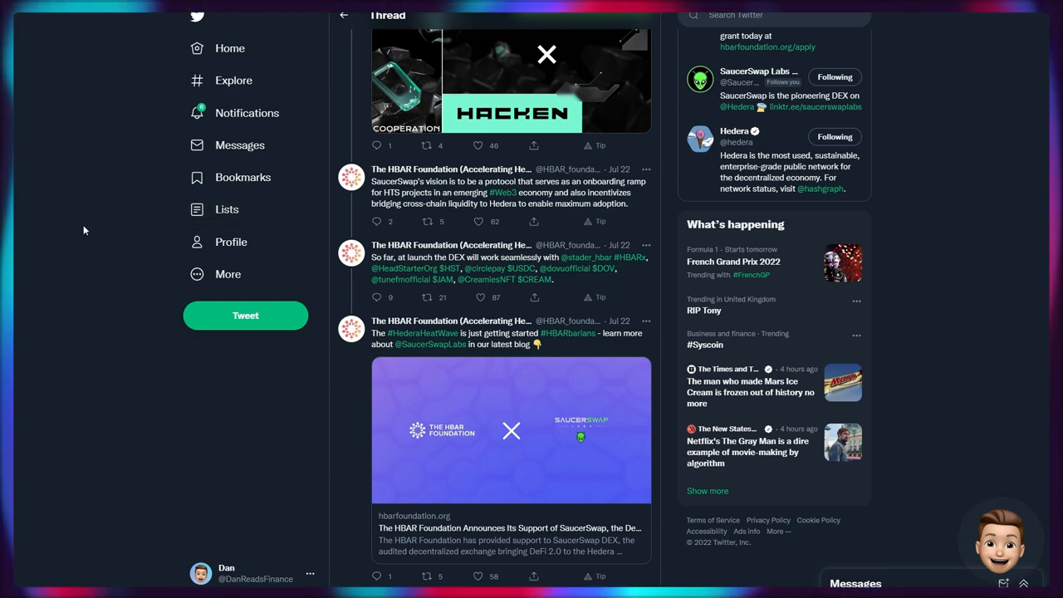
scroll(down, 3)
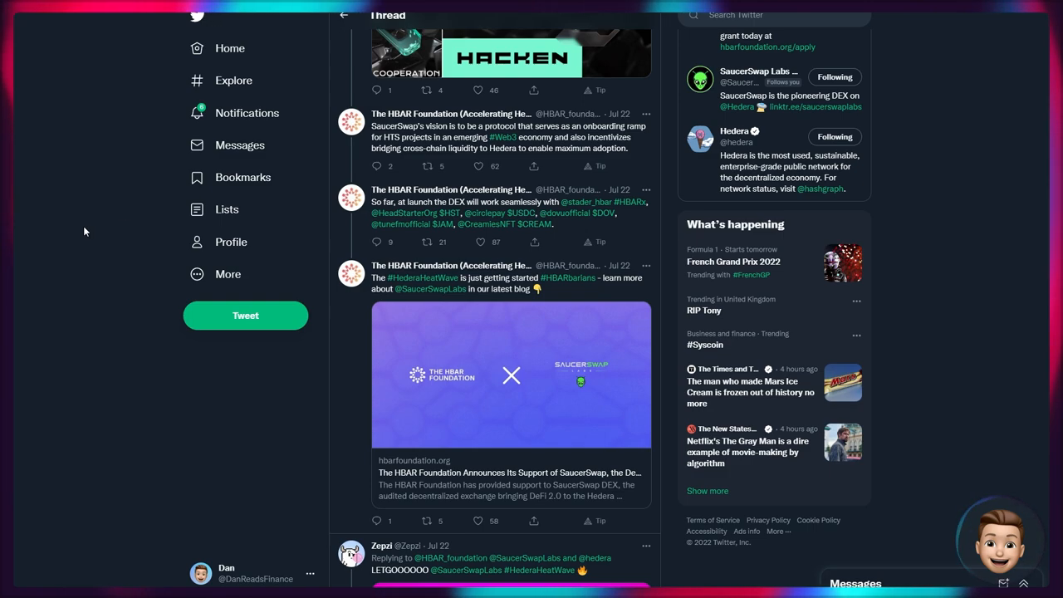
mouse_move(75, 243)
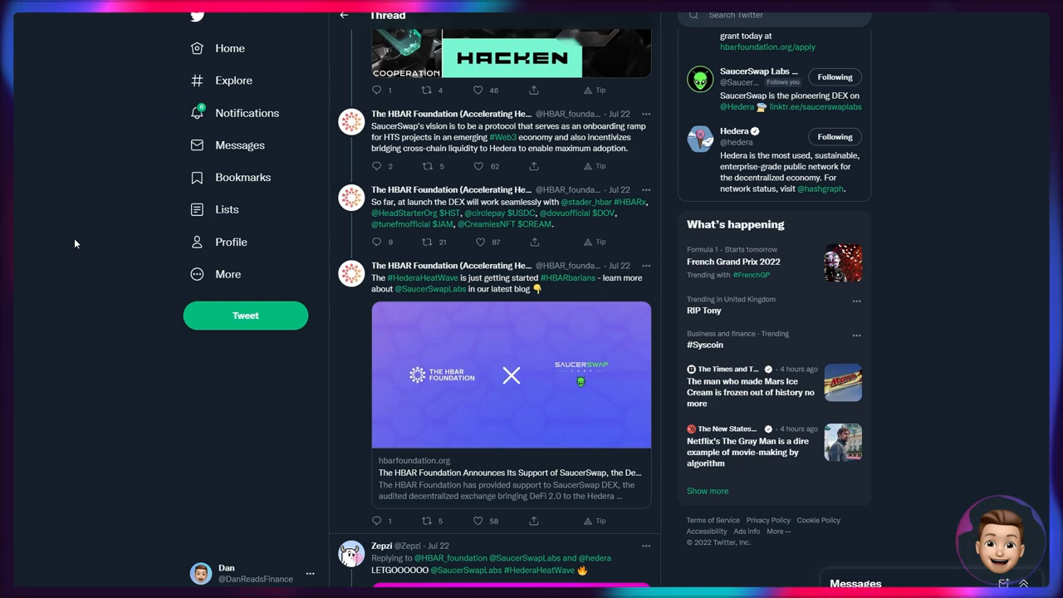
scroll(down, 3)
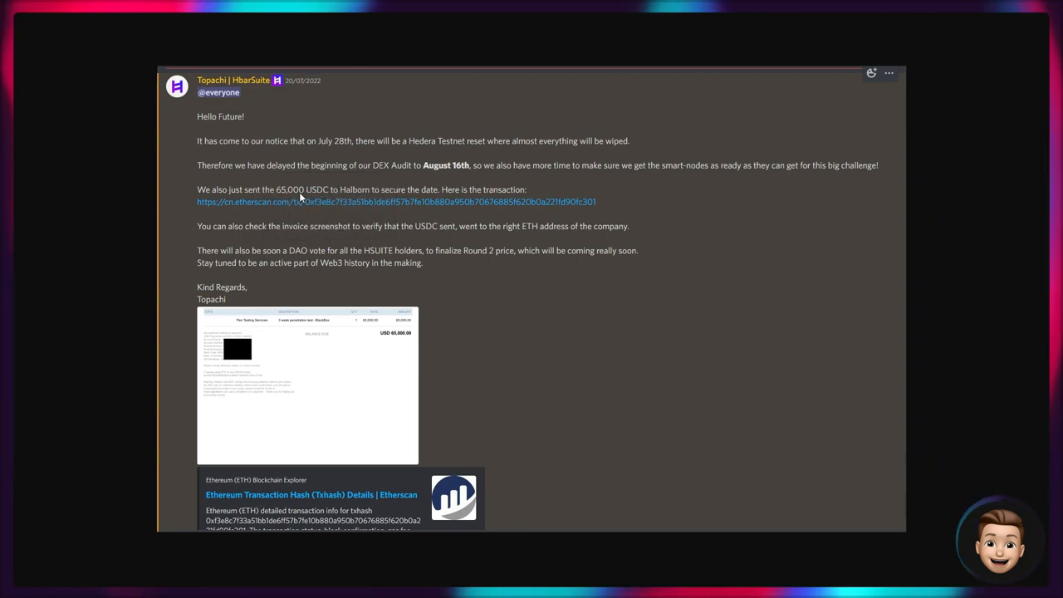
mouse_move(253, 190)
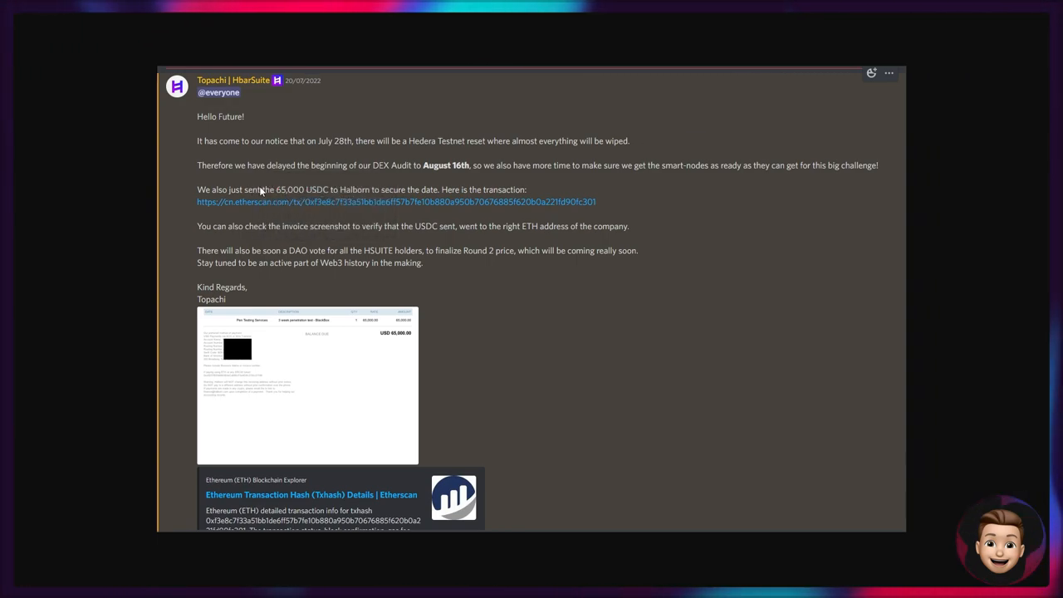
mouse_move(289, 185)
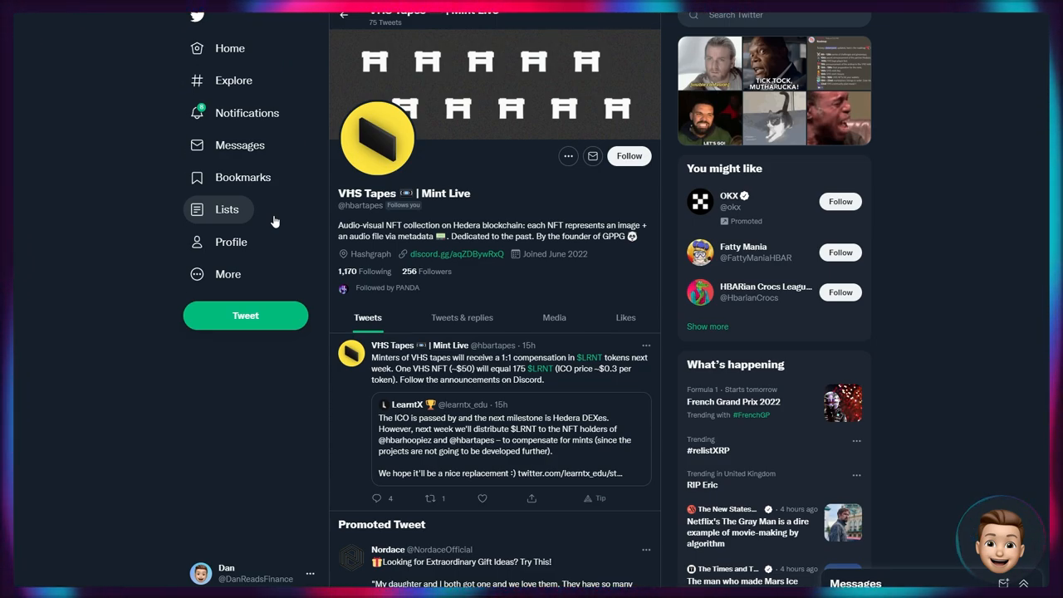
mouse_move(422, 356)
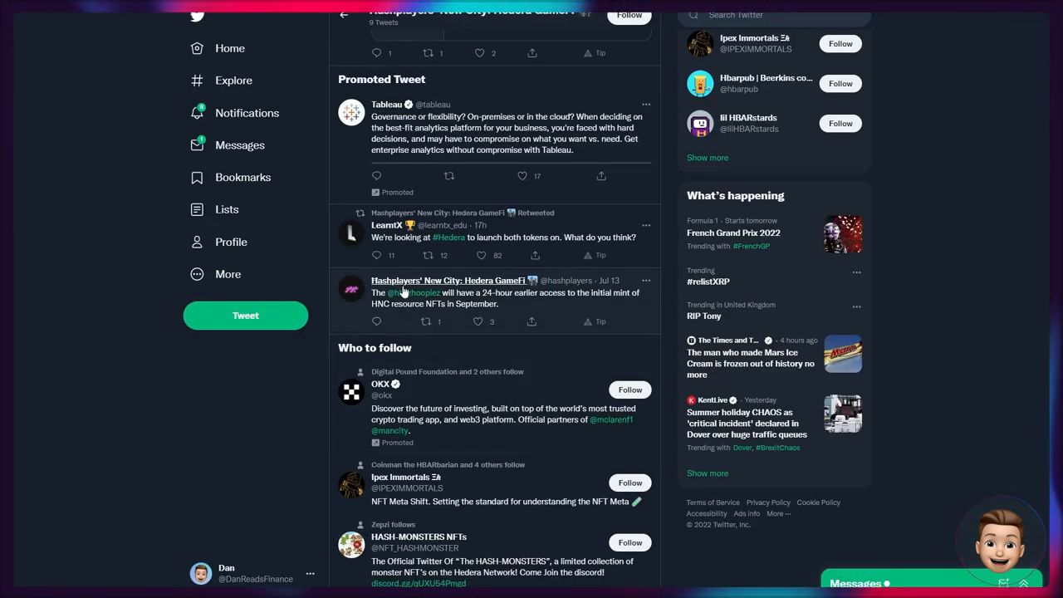
mouse_move(401, 281)
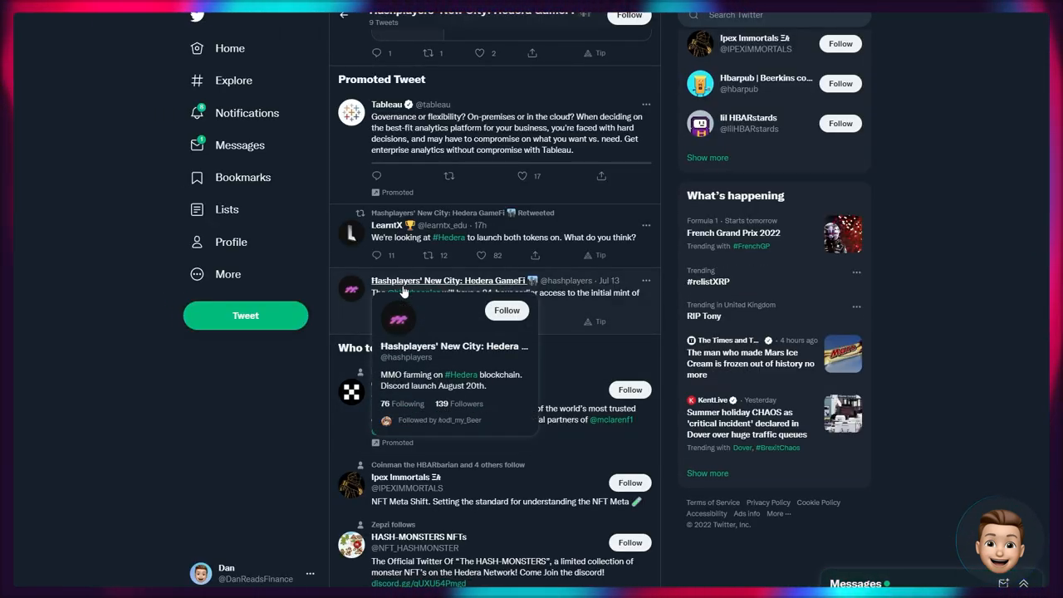
mouse_move(359, 311)
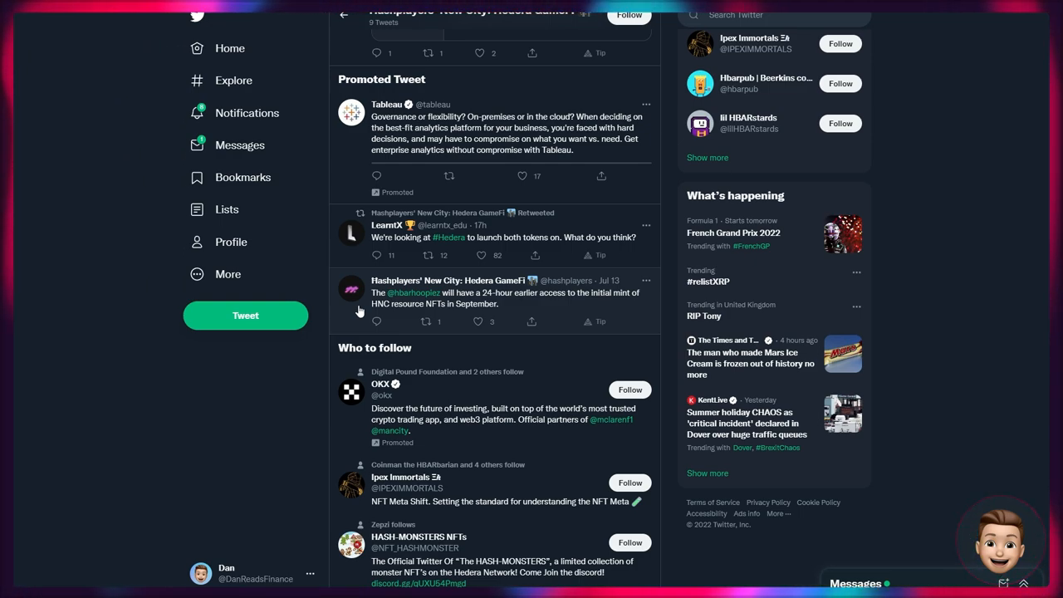
mouse_move(369, 322)
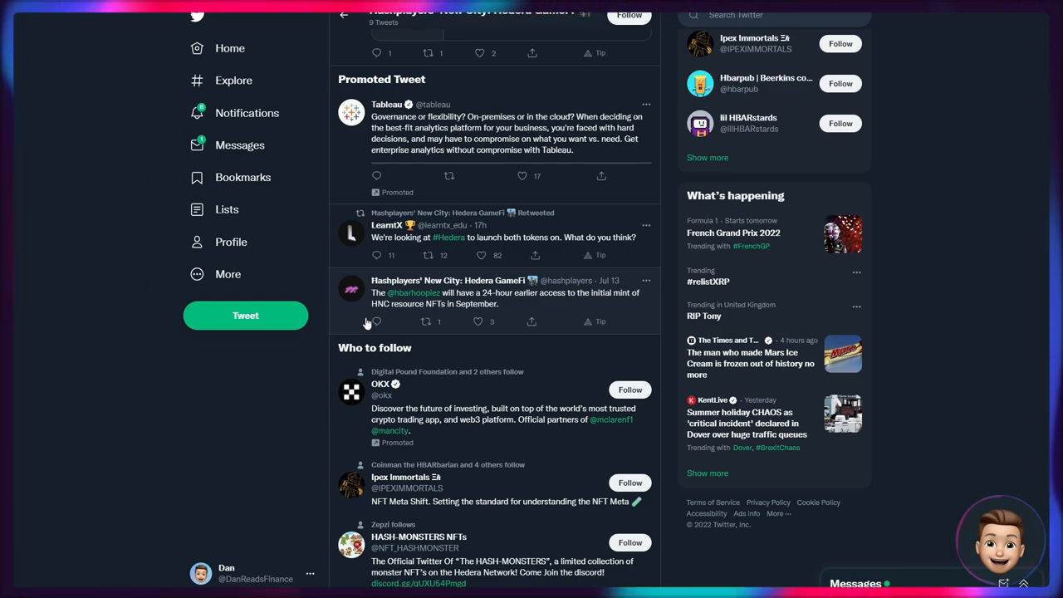
mouse_move(415, 302)
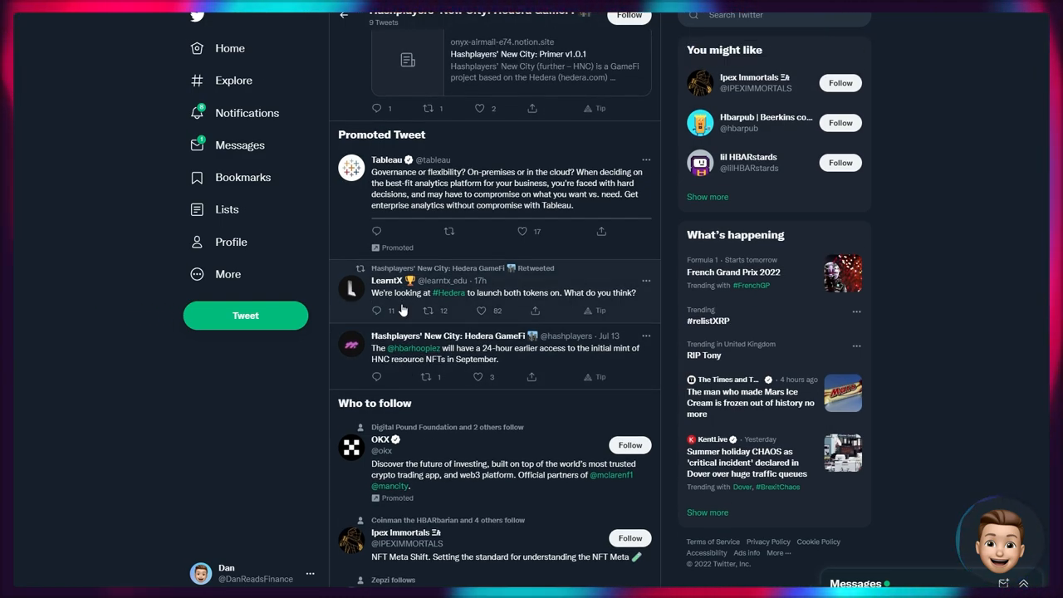
mouse_move(269, 375)
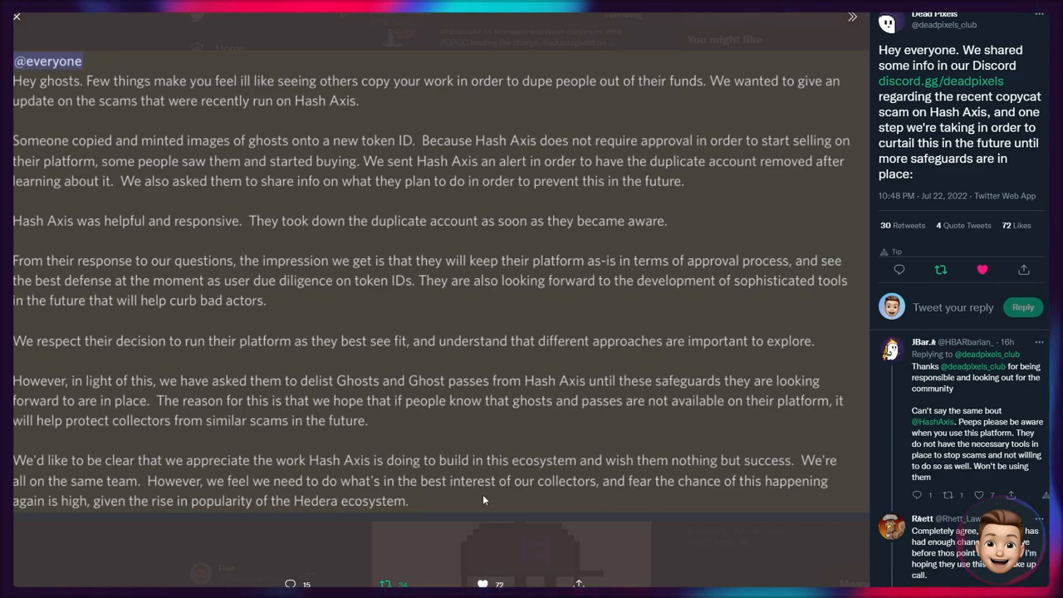
mouse_move(67, 445)
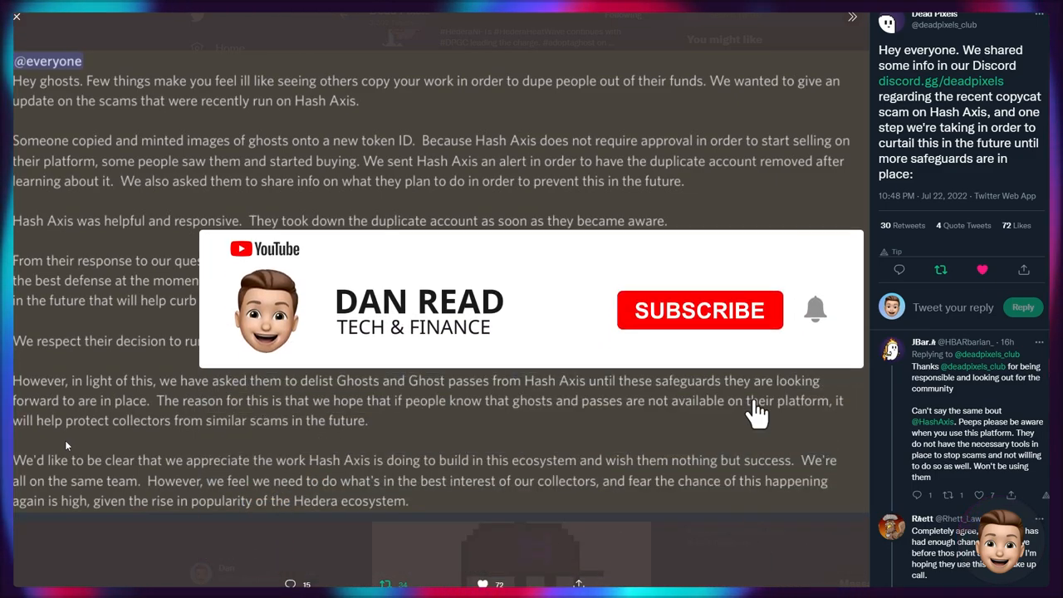
click(701, 311)
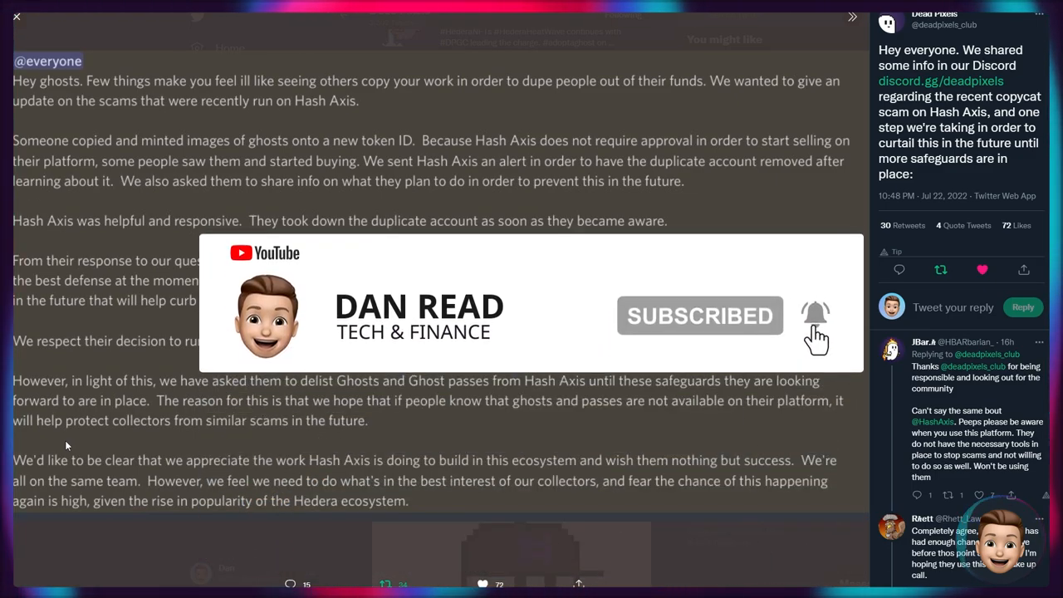